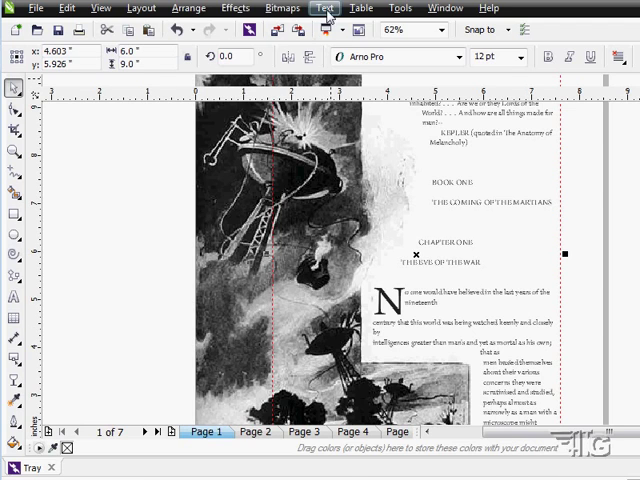
# Step: Open CorelDRAW's Options on the Text > Fonts page with font list and matching settings
pyautogui.click(324, 8)
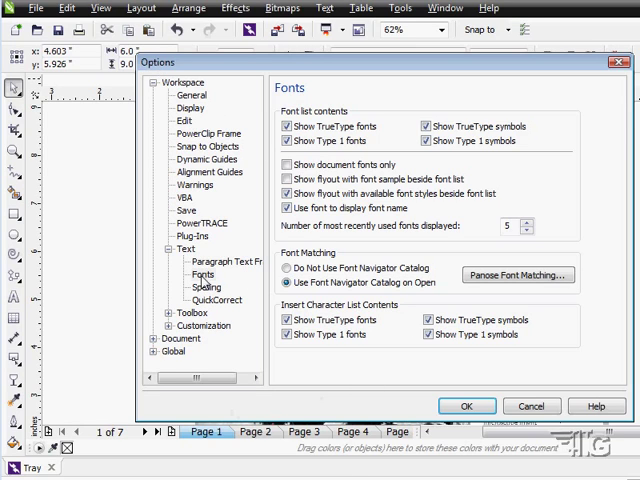
pyautogui.click(202, 274)
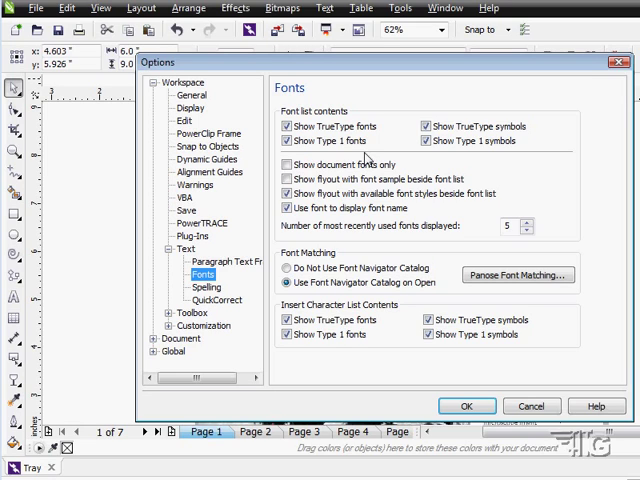
pyautogui.moveTo(370, 158)
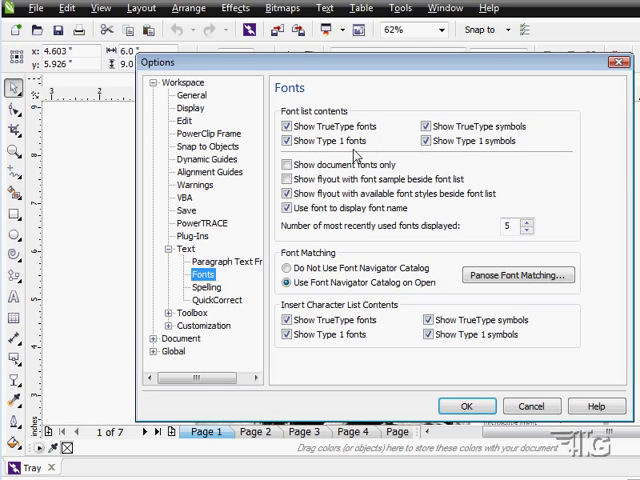
pyautogui.moveTo(449, 162)
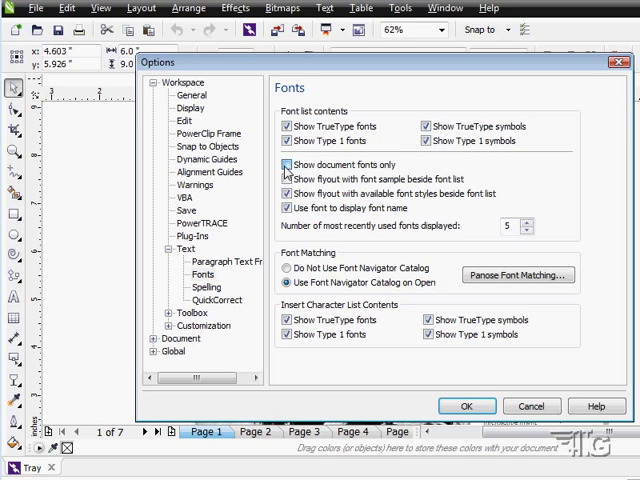
pyautogui.click(286, 163)
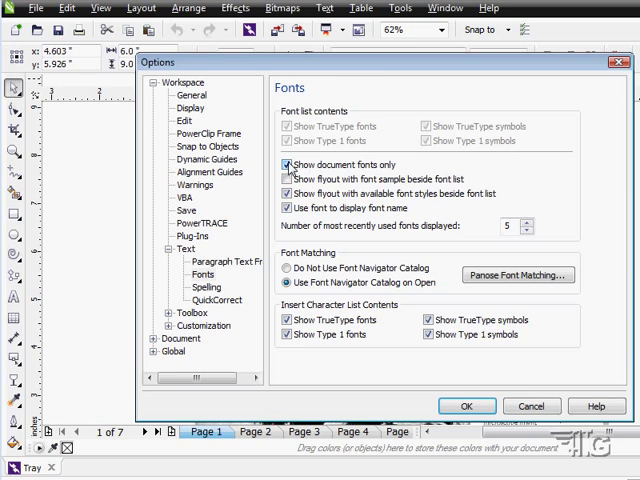
pyautogui.click(287, 164)
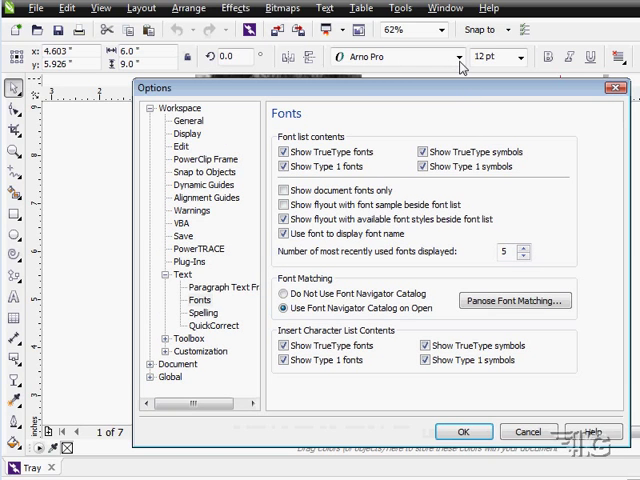
pyautogui.moveTo(443, 263)
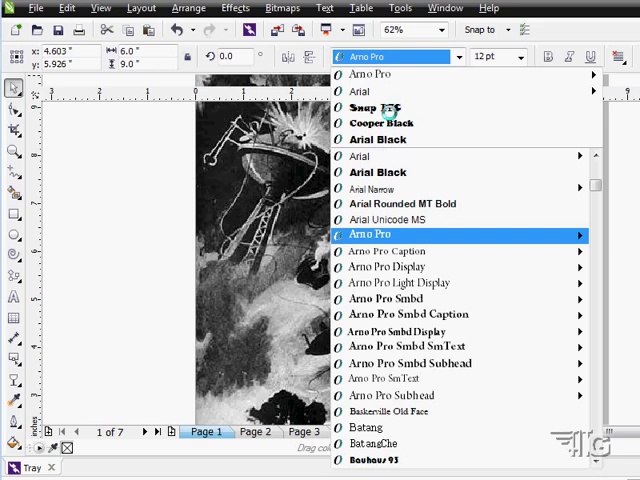
pyautogui.click(378, 139)
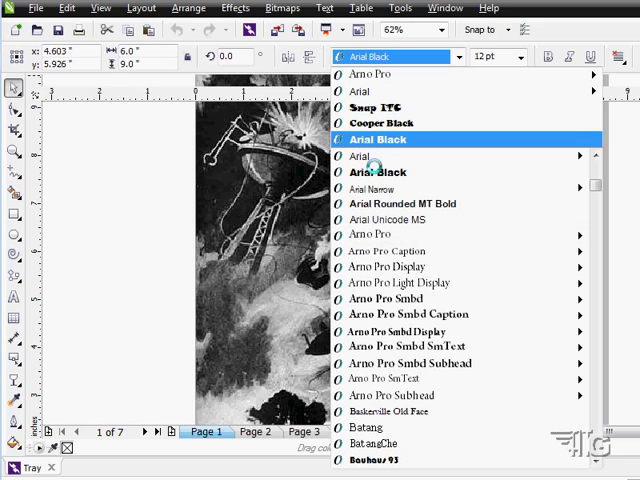
pyautogui.moveTo(378, 172)
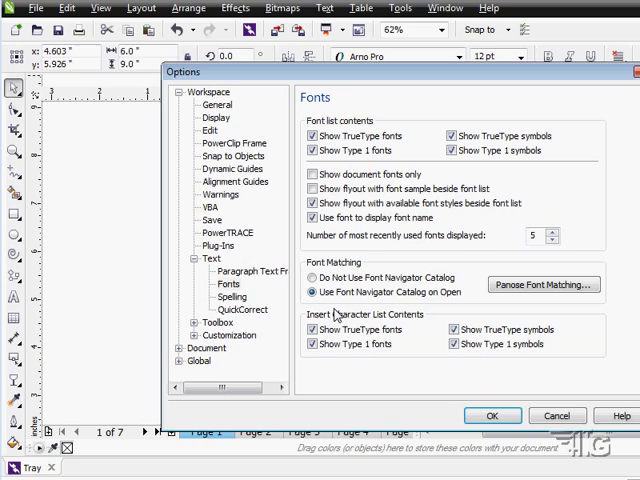
pyautogui.moveTo(338, 318)
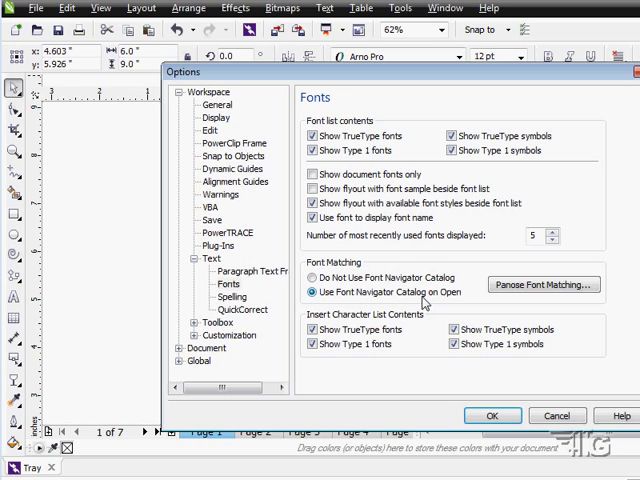
pyautogui.moveTo(543, 285)
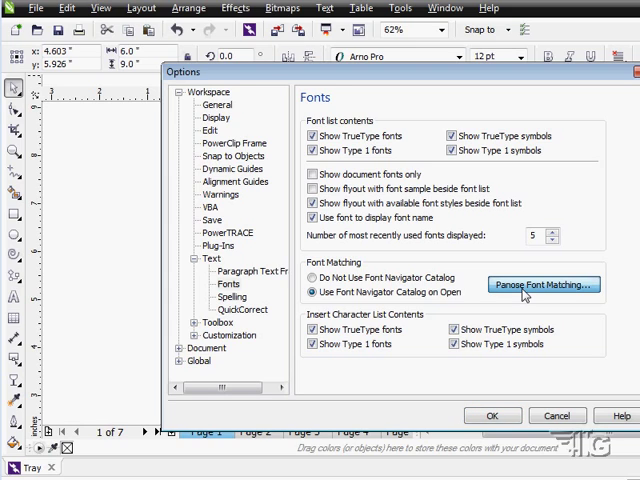
pyautogui.click(543, 284)
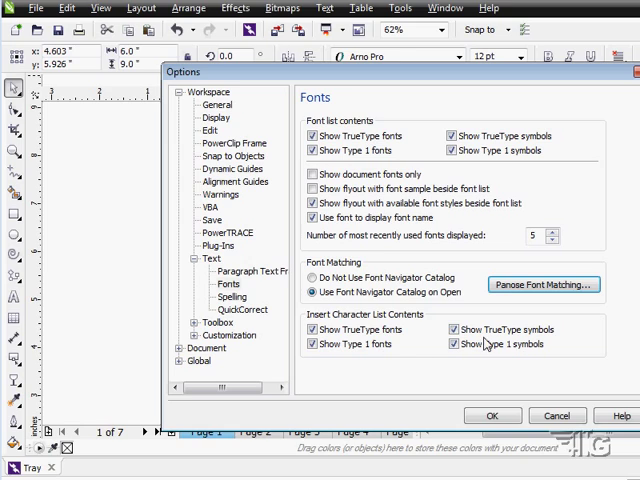
pyautogui.moveTo(520, 363)
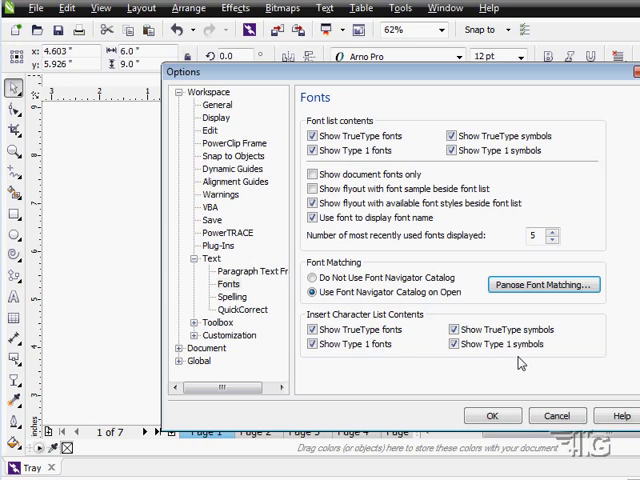